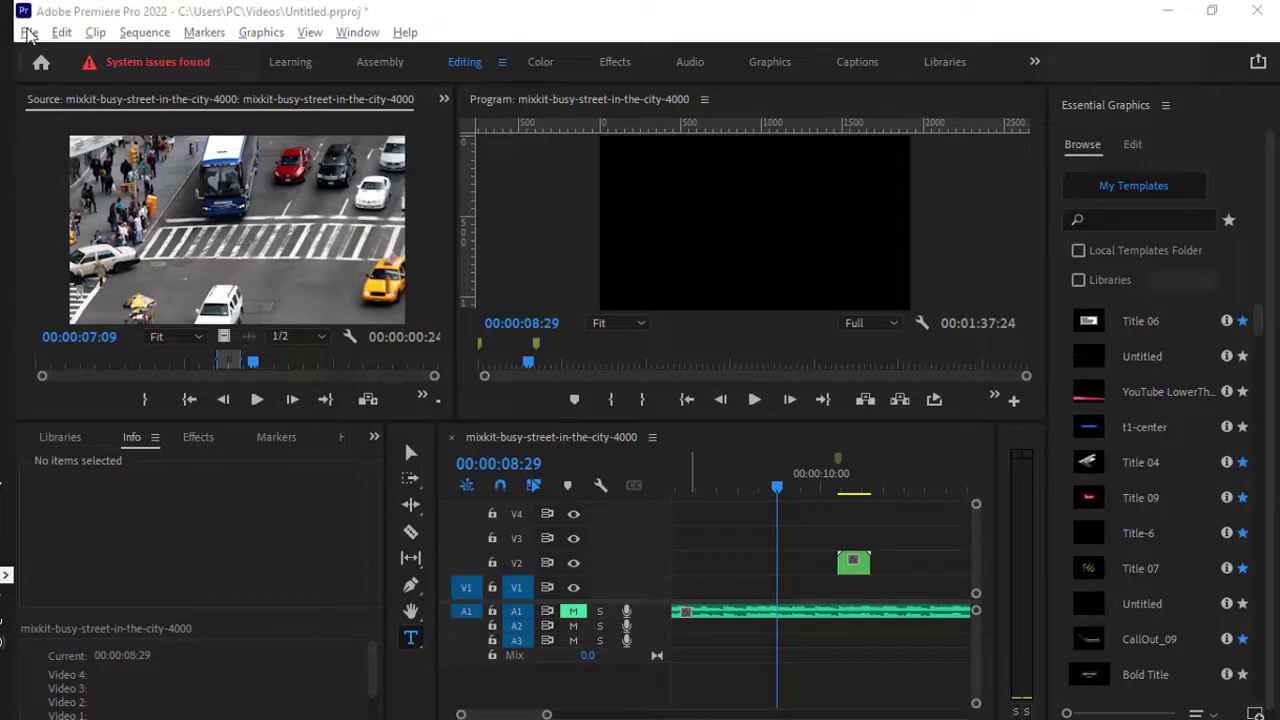
Reveal the File > New submenu that lists Color Matte among new items.
click(29, 32)
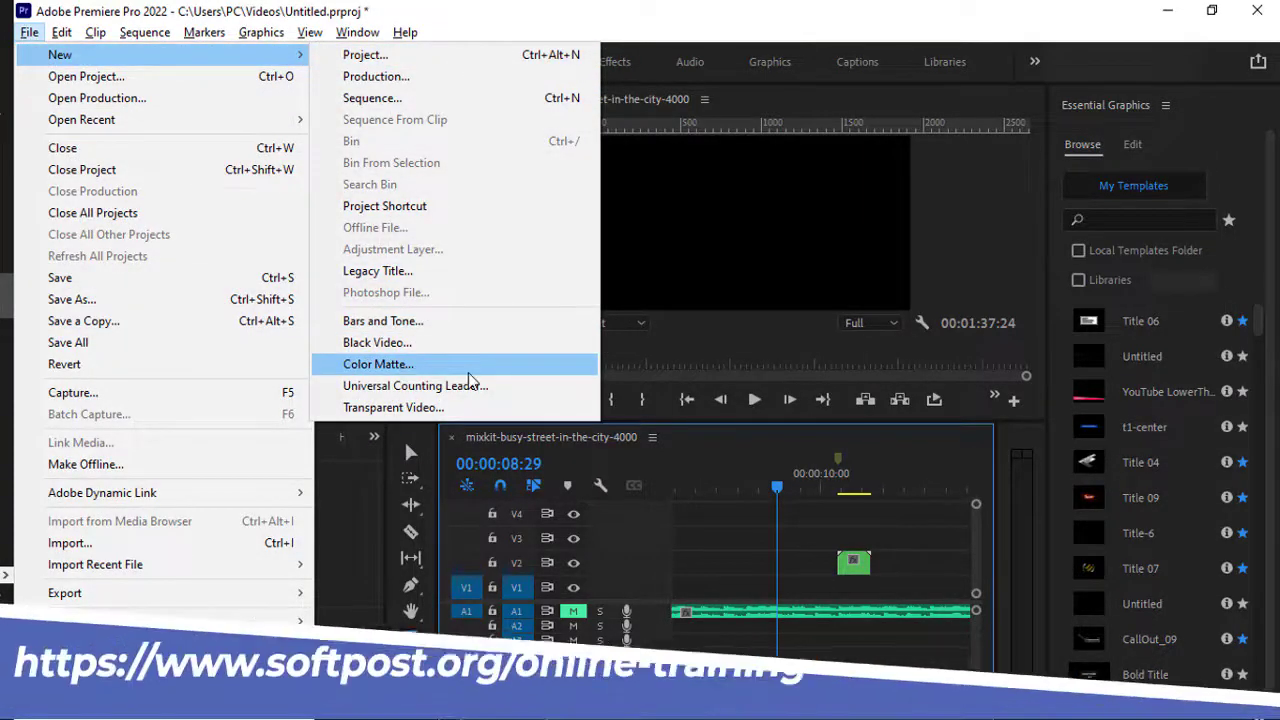
Start a new Color Matte at 1920×1080, 30 fps with square pixels.
click(378, 363)
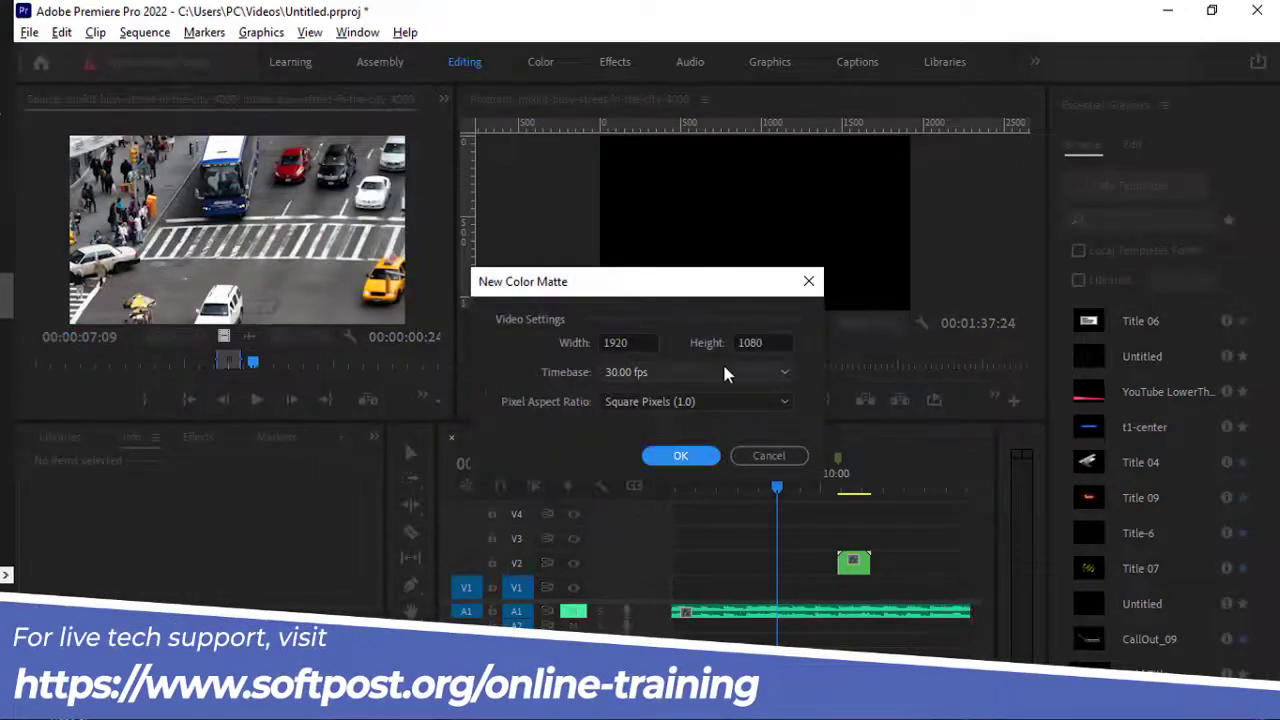
mouse_move(655, 363)
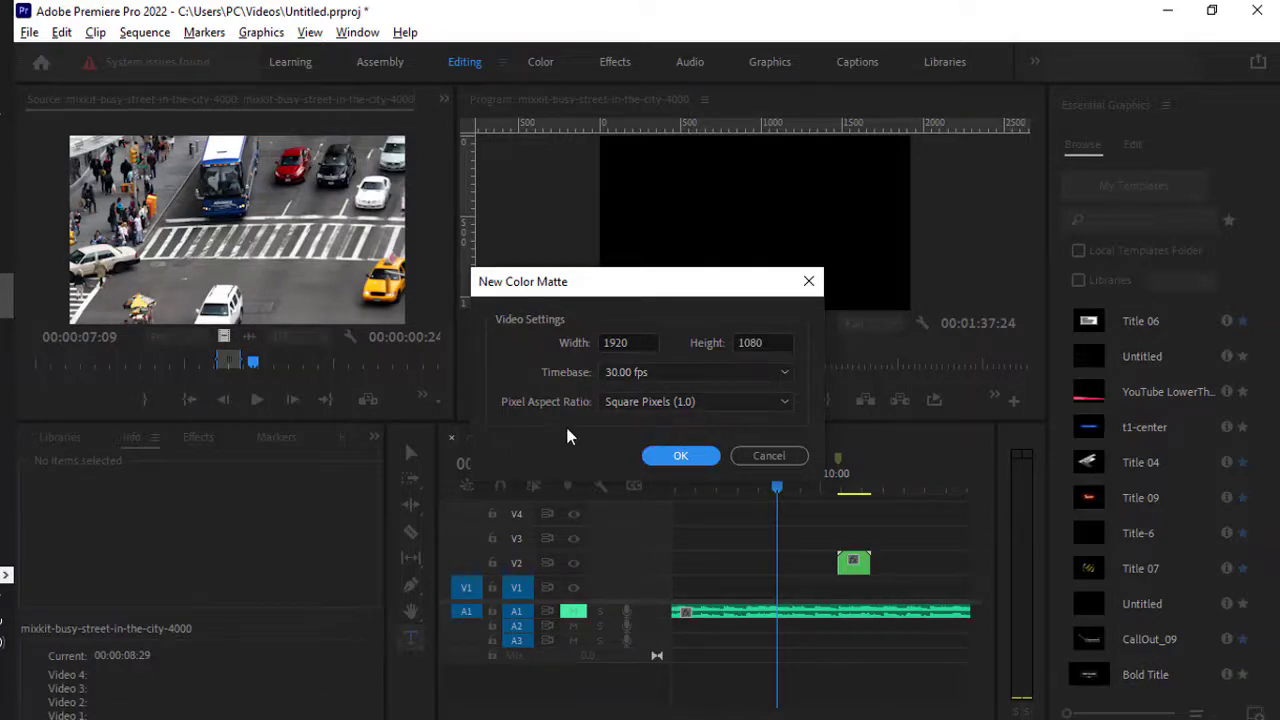
mouse_move(680, 456)
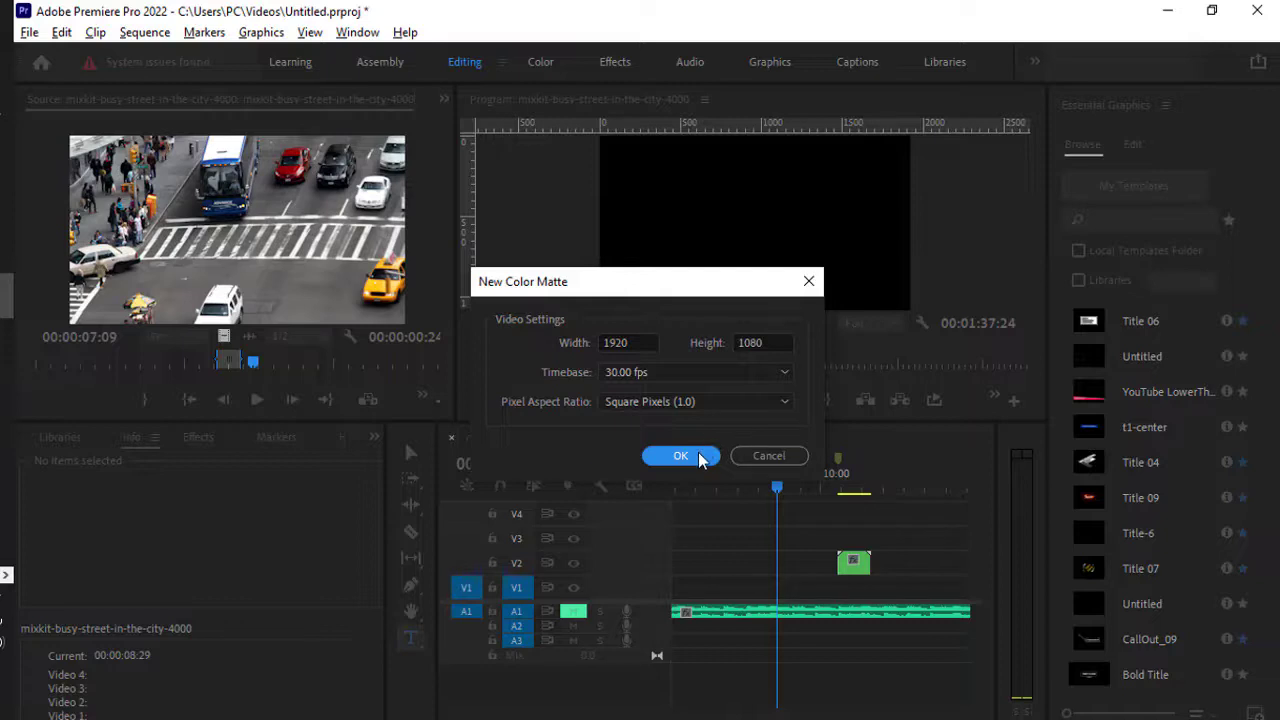
Accept the 1920×1080 matte and give it the red colour C53535.
click(680, 456)
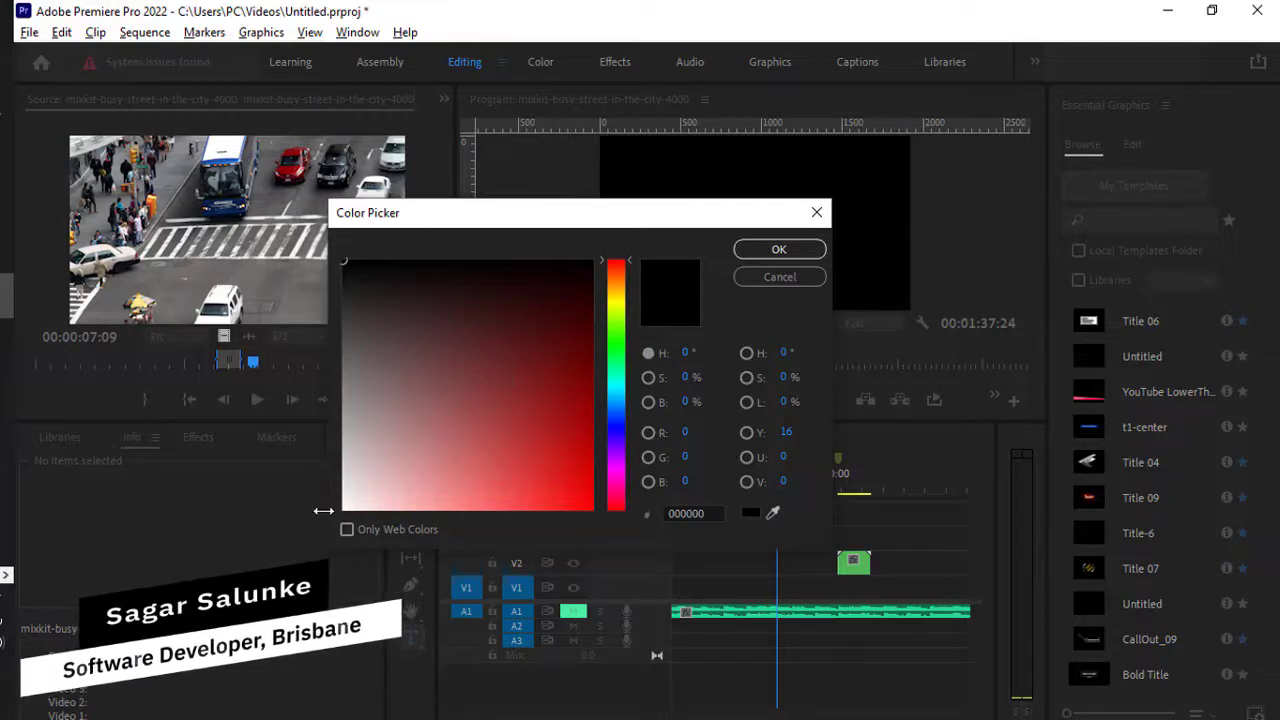
click(347, 529)
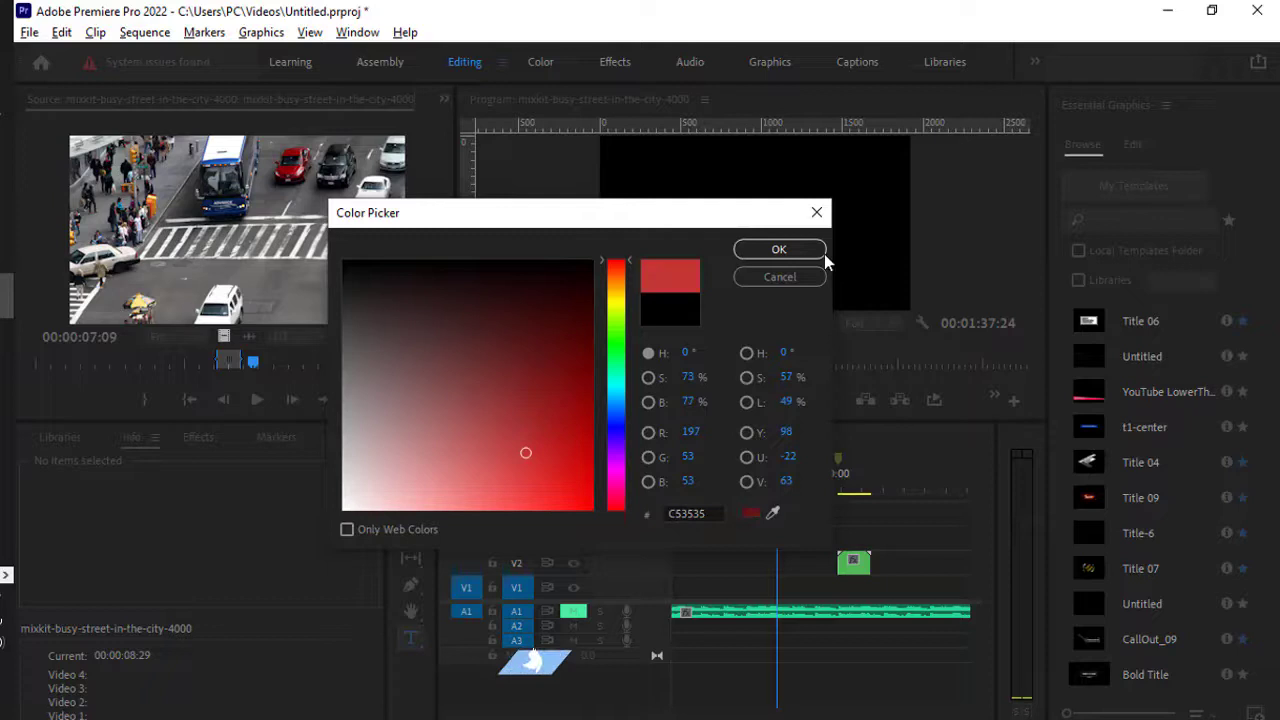
click(779, 249)
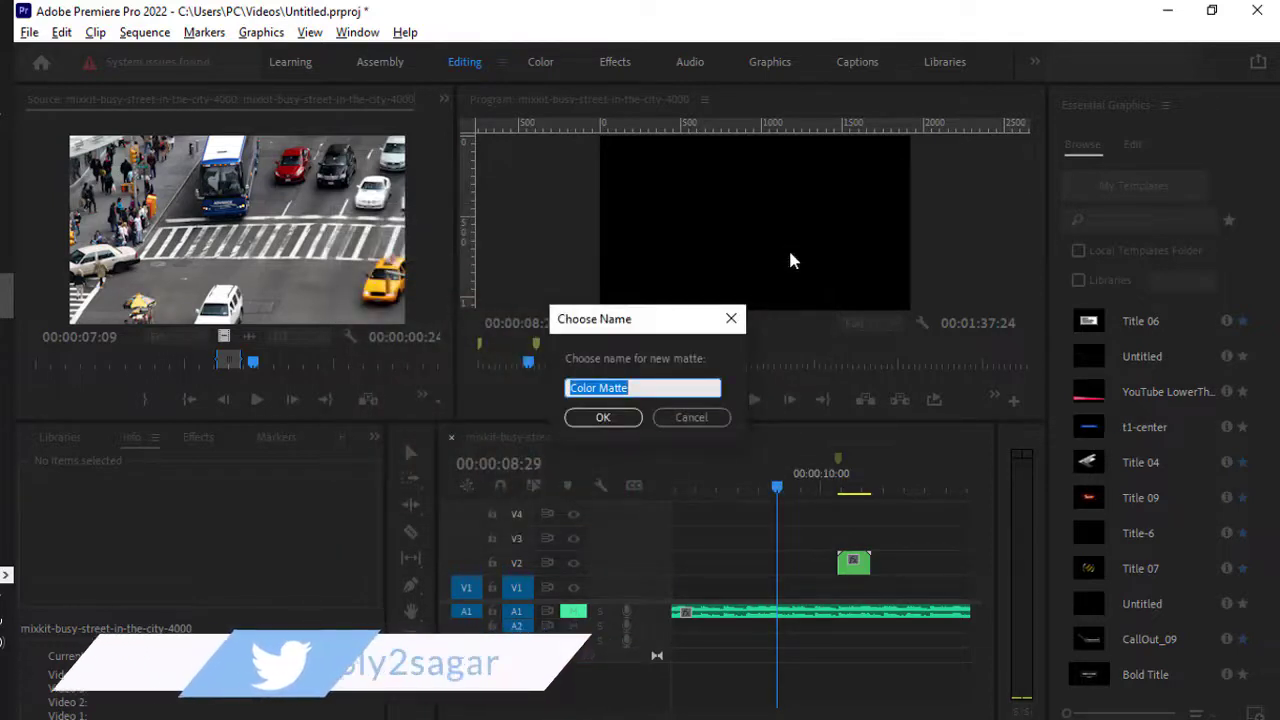
Keep the default name 'Color Matte', place it on V3 and scrub to preview the red output.
click(603, 417)
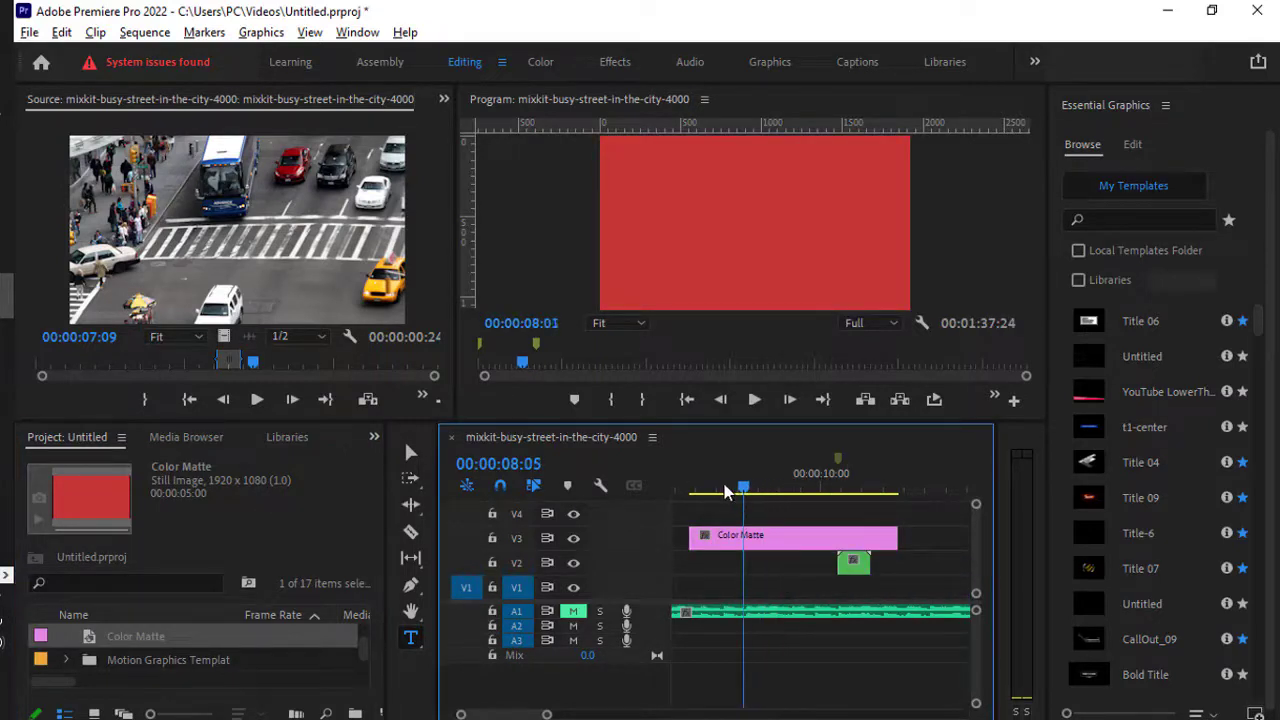
drag(743, 490, 807, 490)
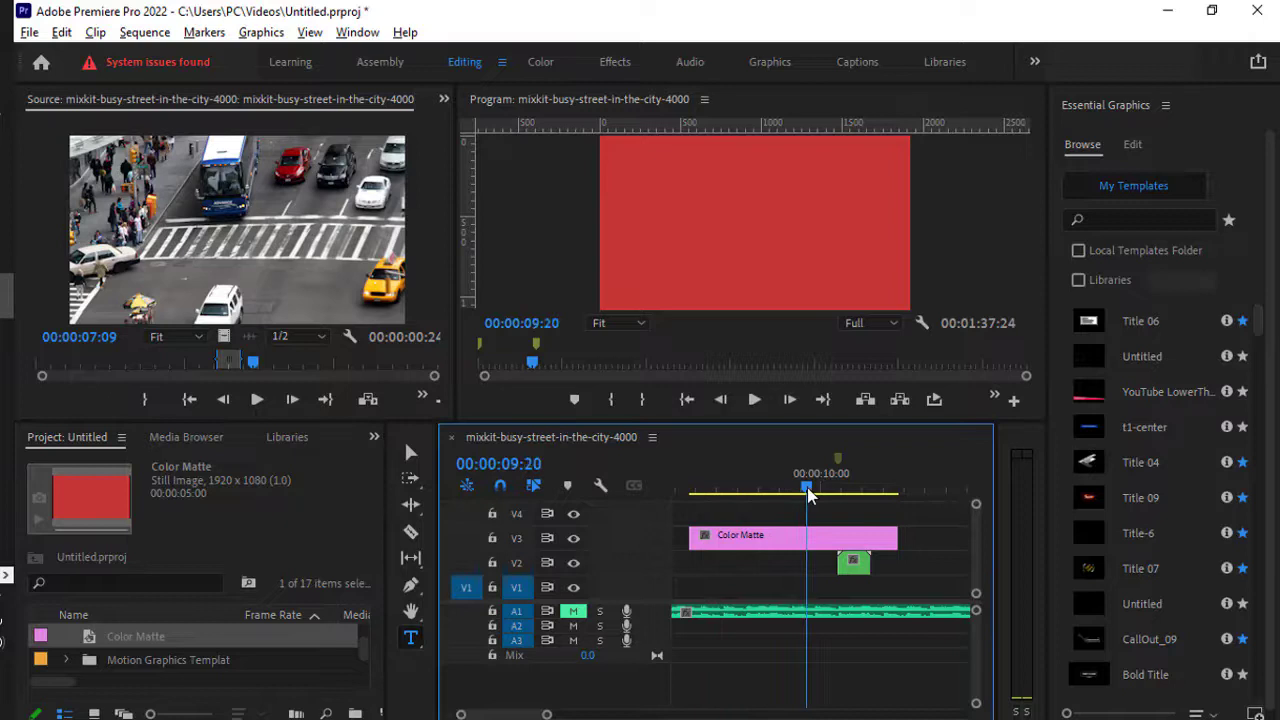
drag(808, 488, 718, 488)
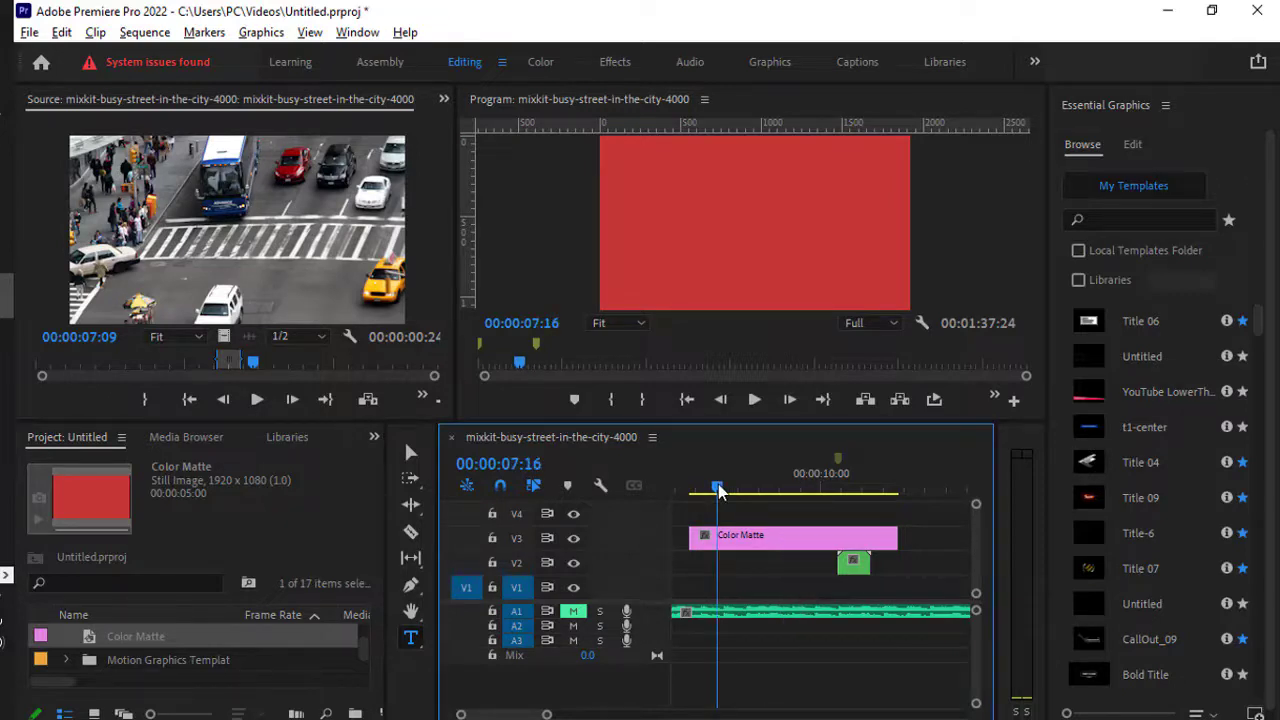